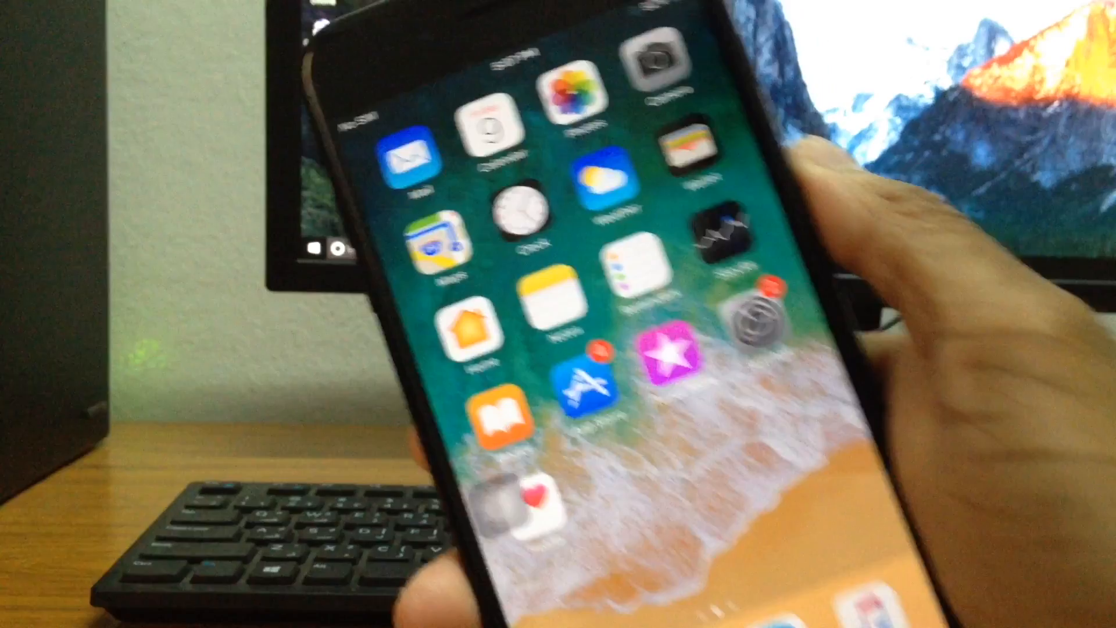
scroll("left", 3)
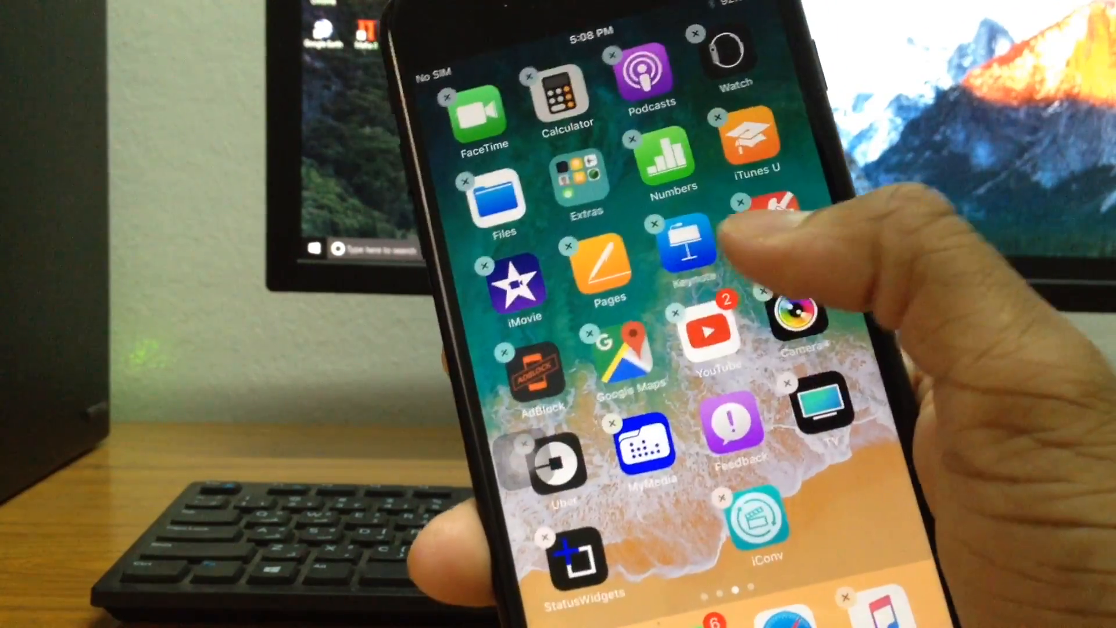
scroll("right", 3)
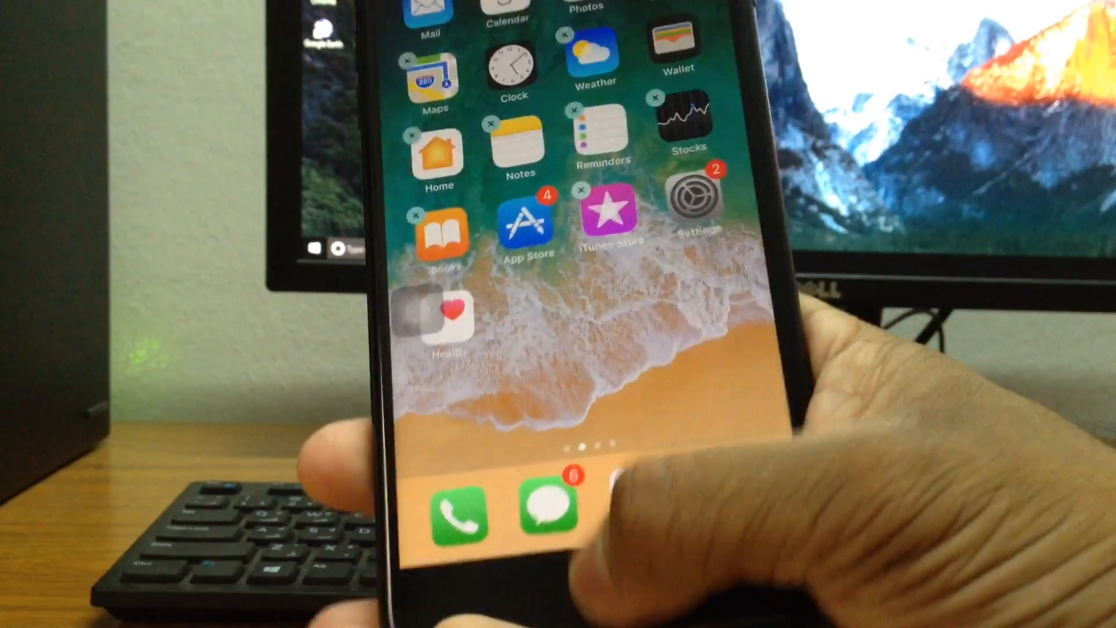
scroll("left", 3)
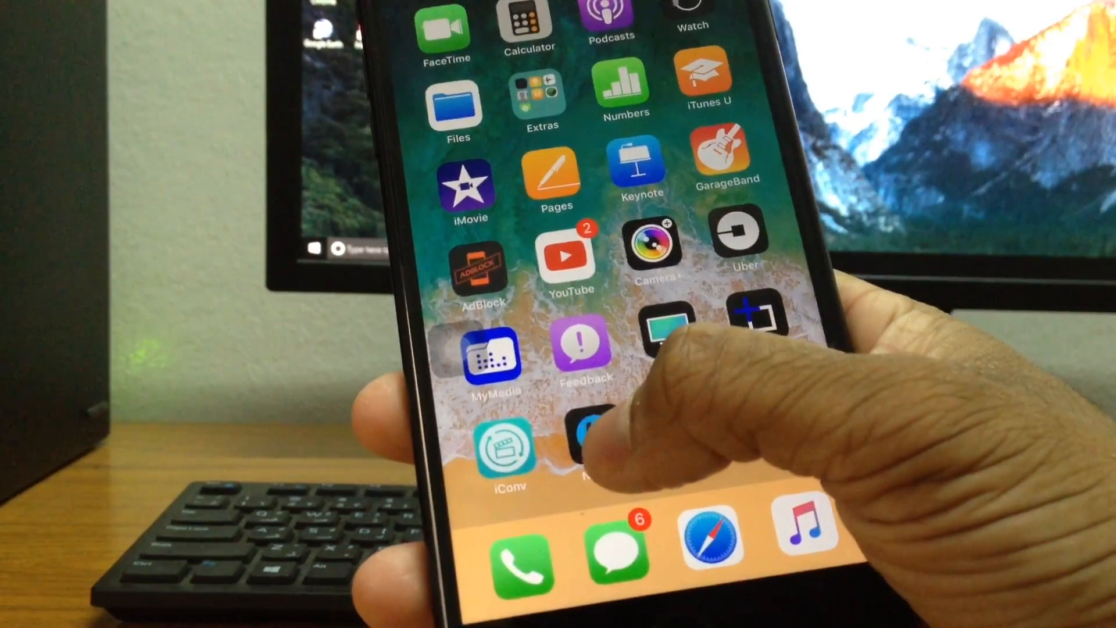